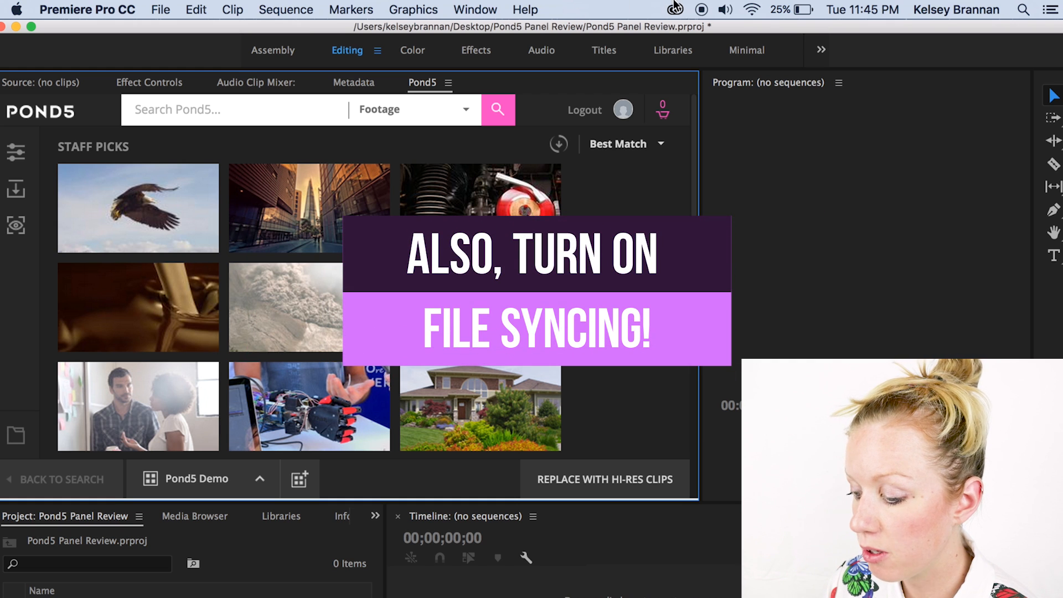
Open Creative Cloud Preferences from the menu bar icon's gear menu to check file sync
left_click(678, 9)
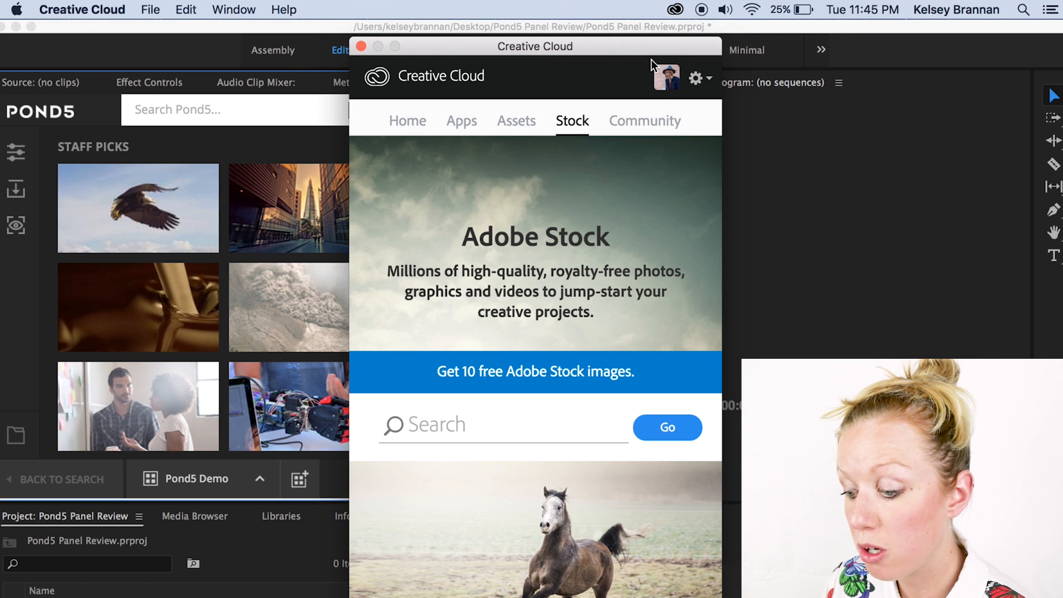
left_click(695, 82)
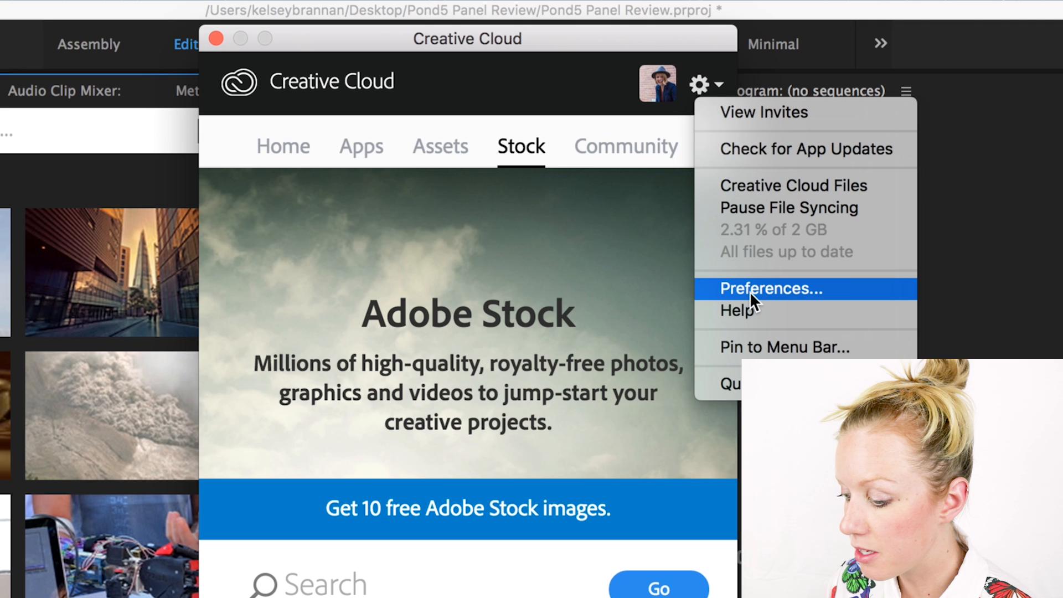
left_click(771, 288)
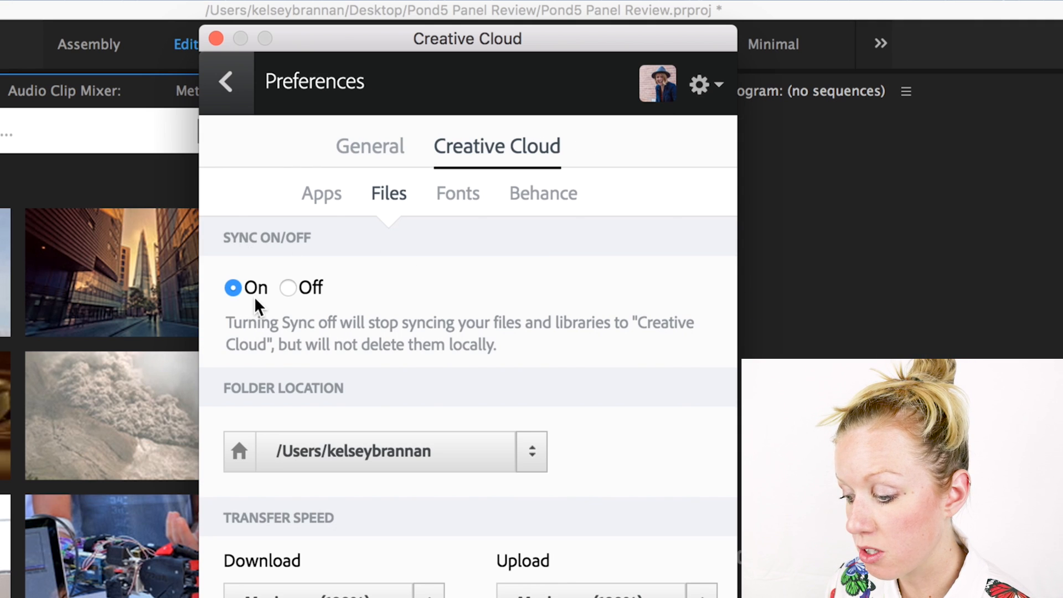
mouse_move(319, 200)
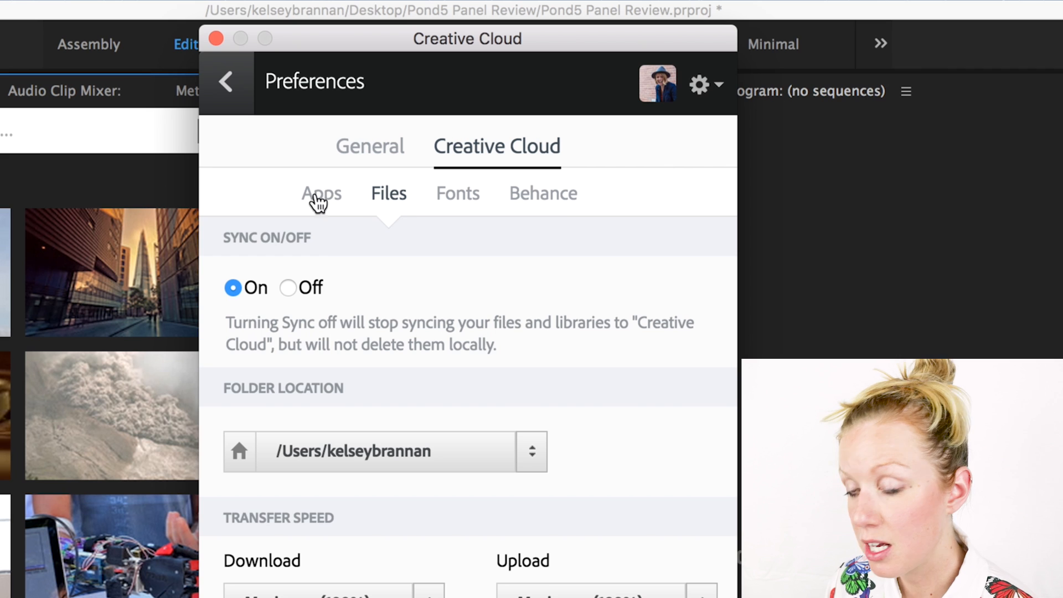
mouse_move(332, 282)
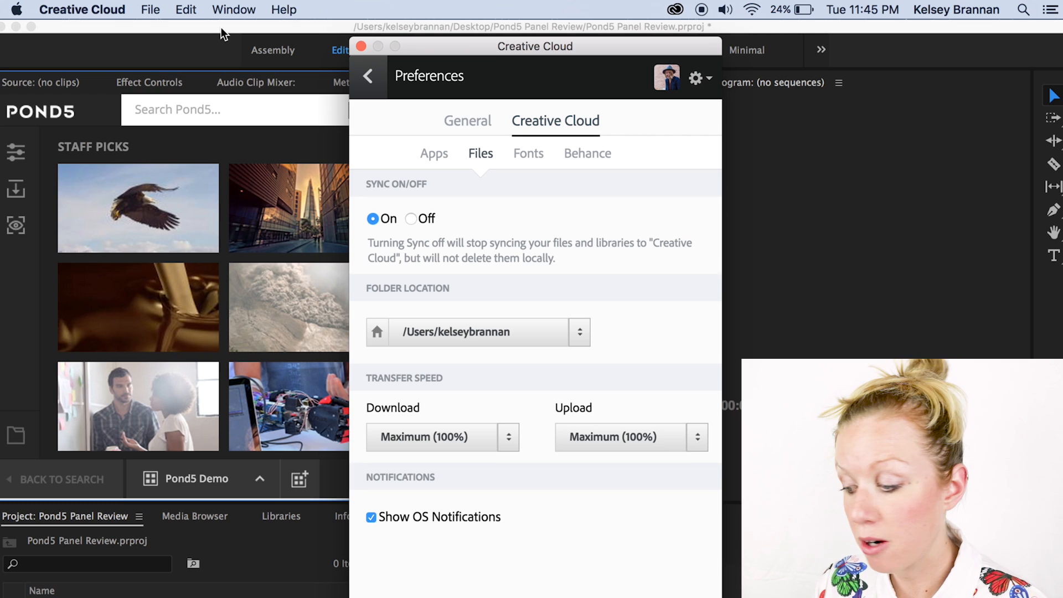
Return to Premiere and open the Pond5 panel from Window > Extensions
left_click(362, 46)
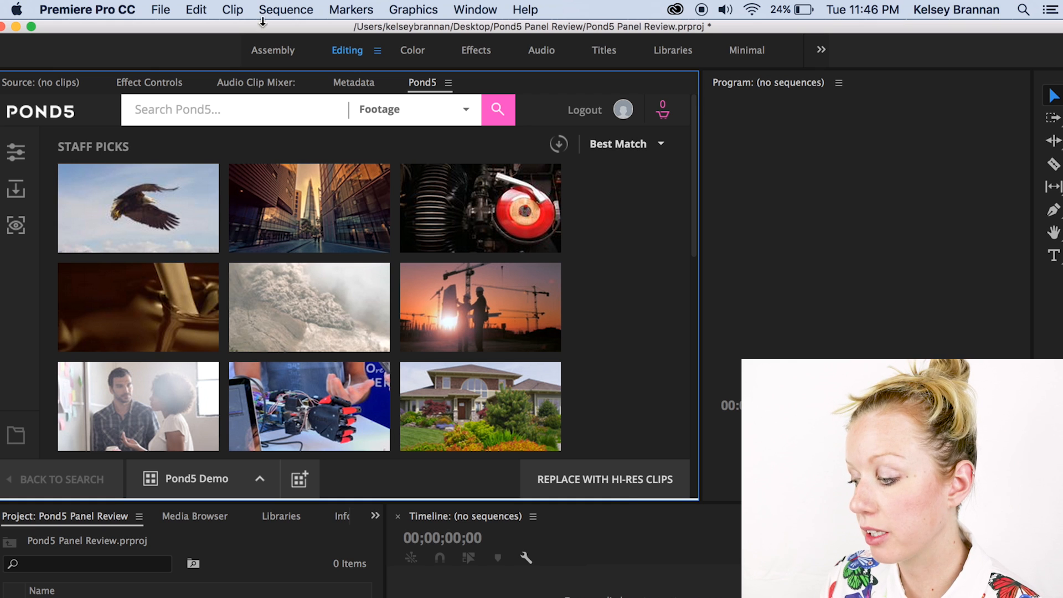
left_click(475, 10)
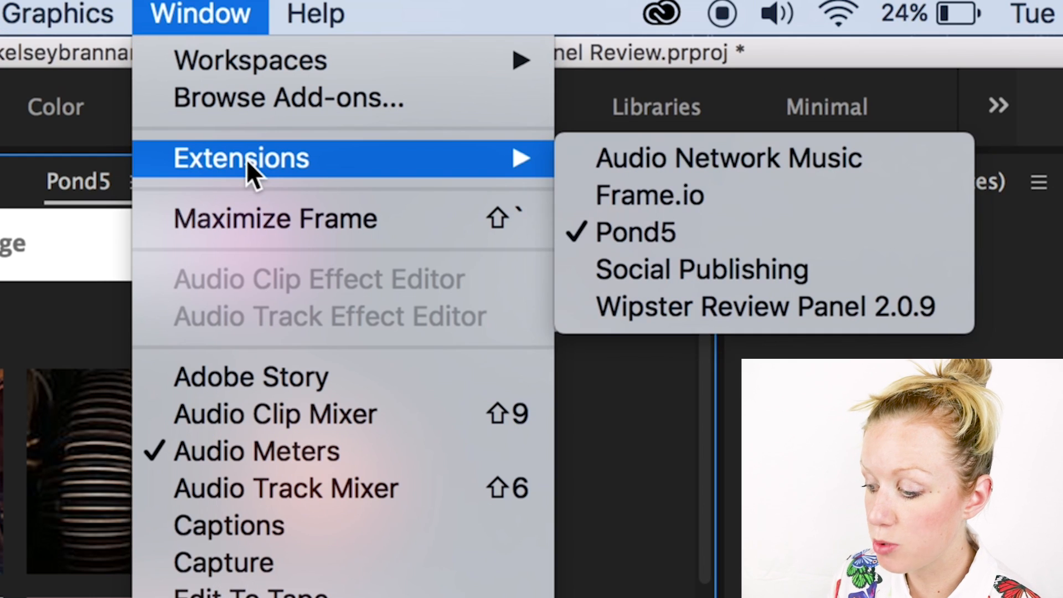
mouse_move(705, 248)
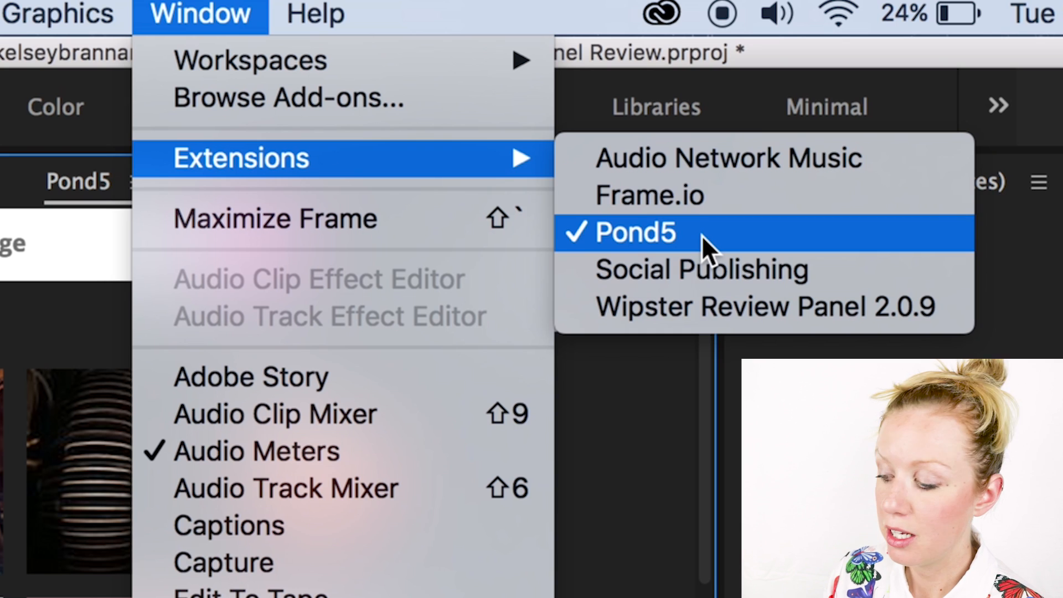
left_click(638, 232)
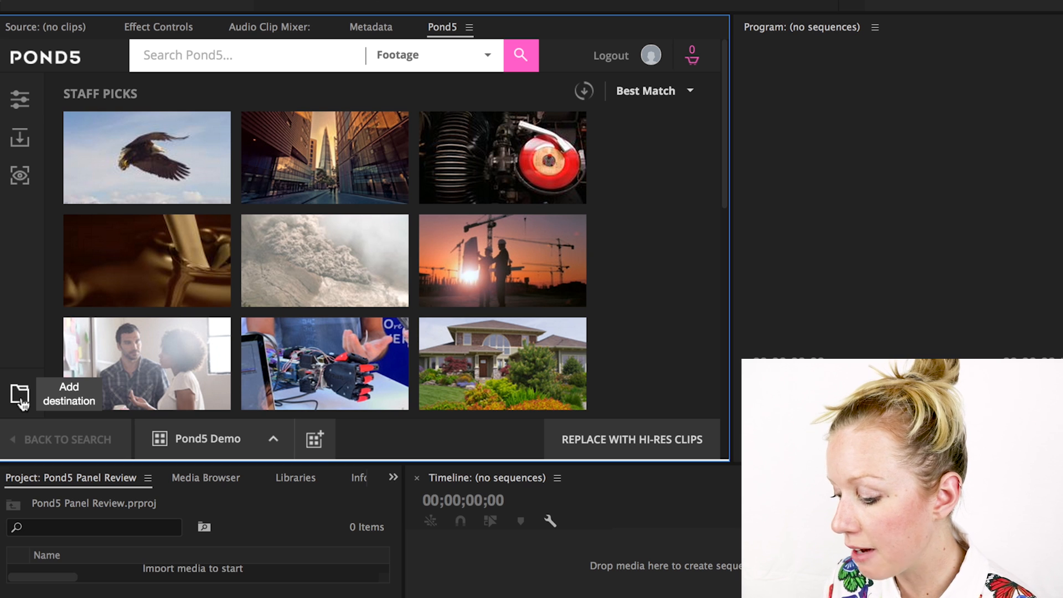
left_click(19, 395)
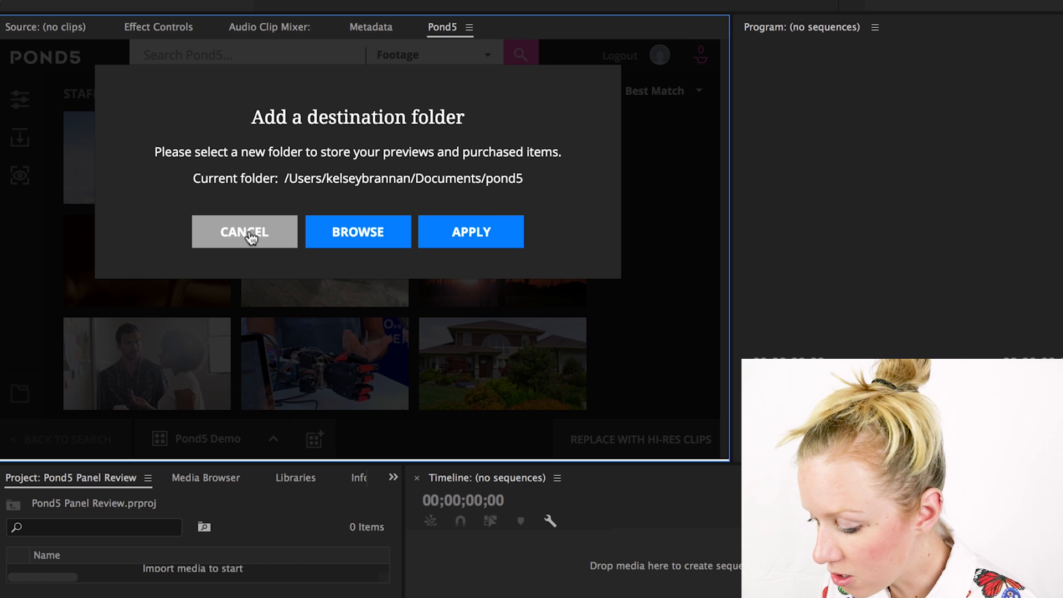
left_click(244, 232)
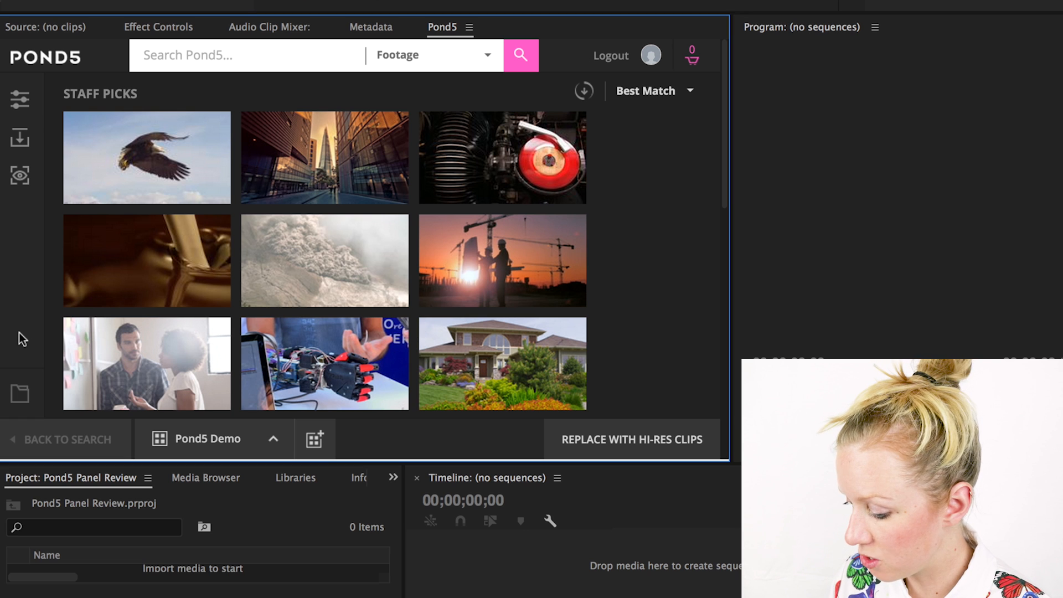
mouse_move(217, 445)
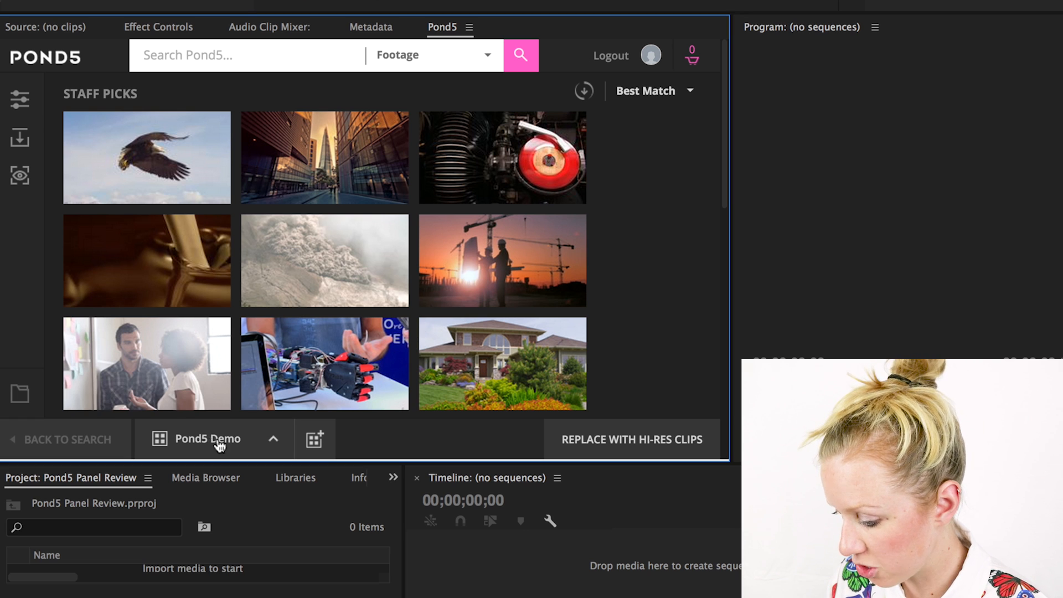
Switch the Pond5 collection dropdown from Demo to Green Screen
left_click(213, 438)
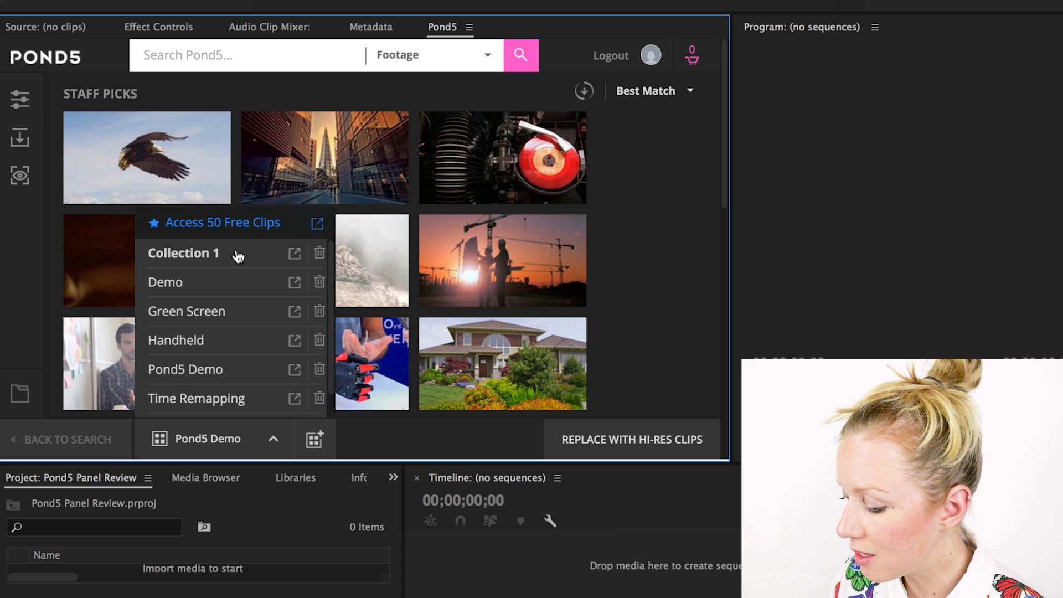
mouse_move(234, 340)
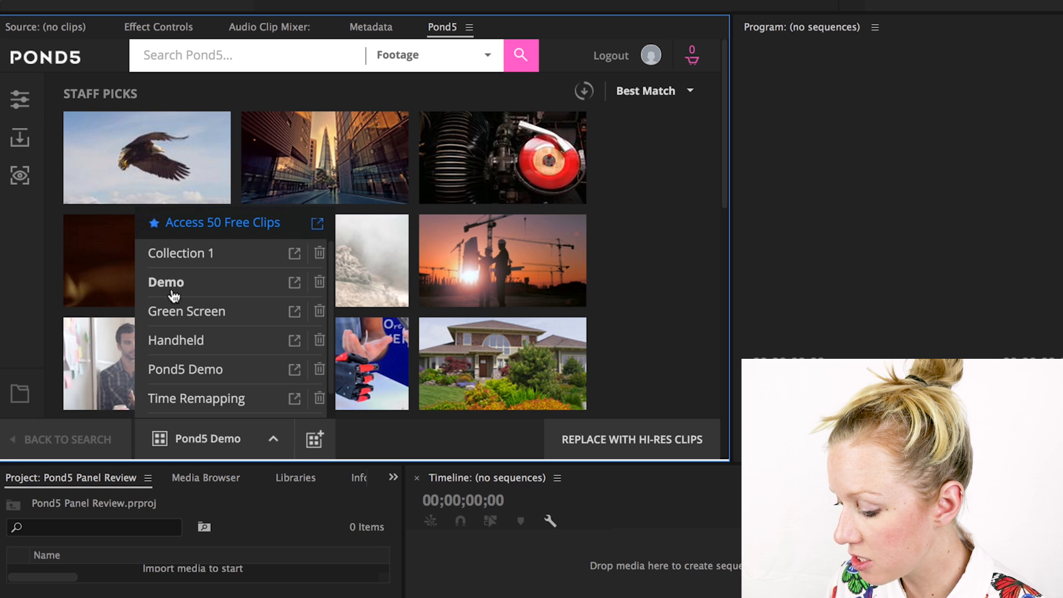
left_click(166, 282)
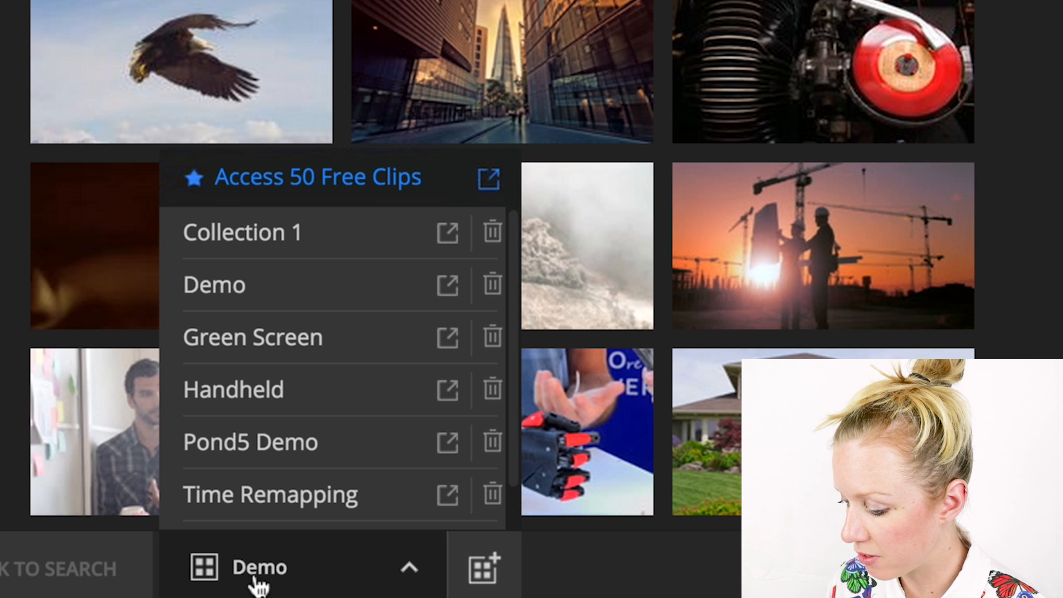
mouse_move(447, 284)
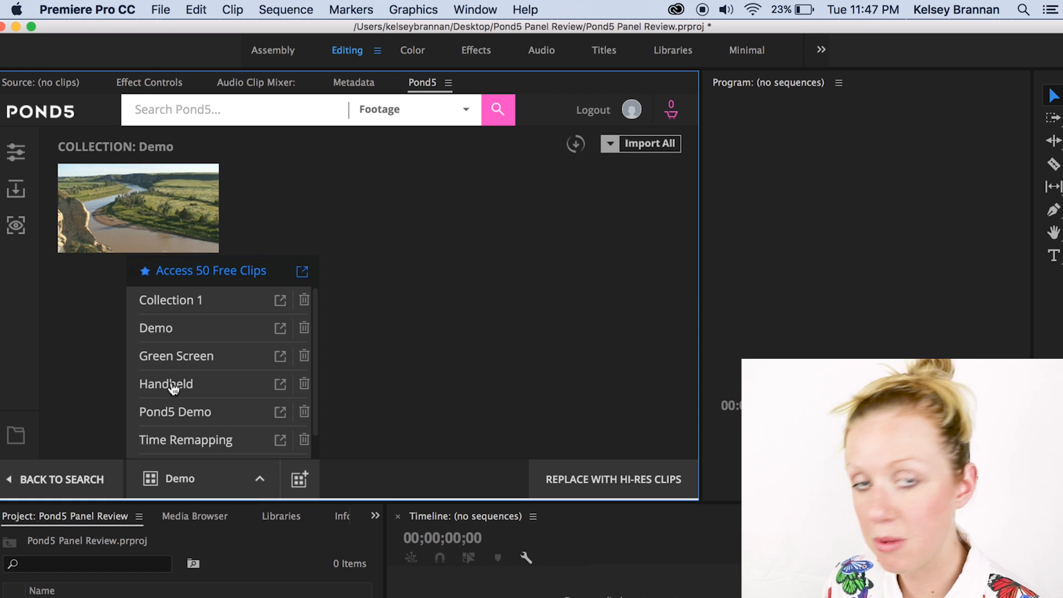
left_click(176, 356)
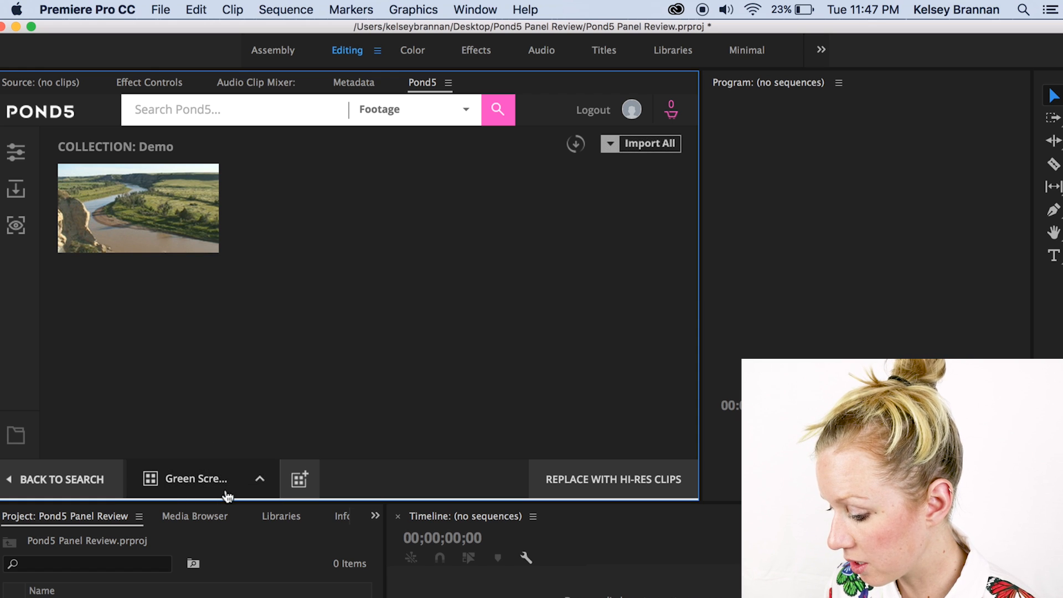
left_click(197, 478)
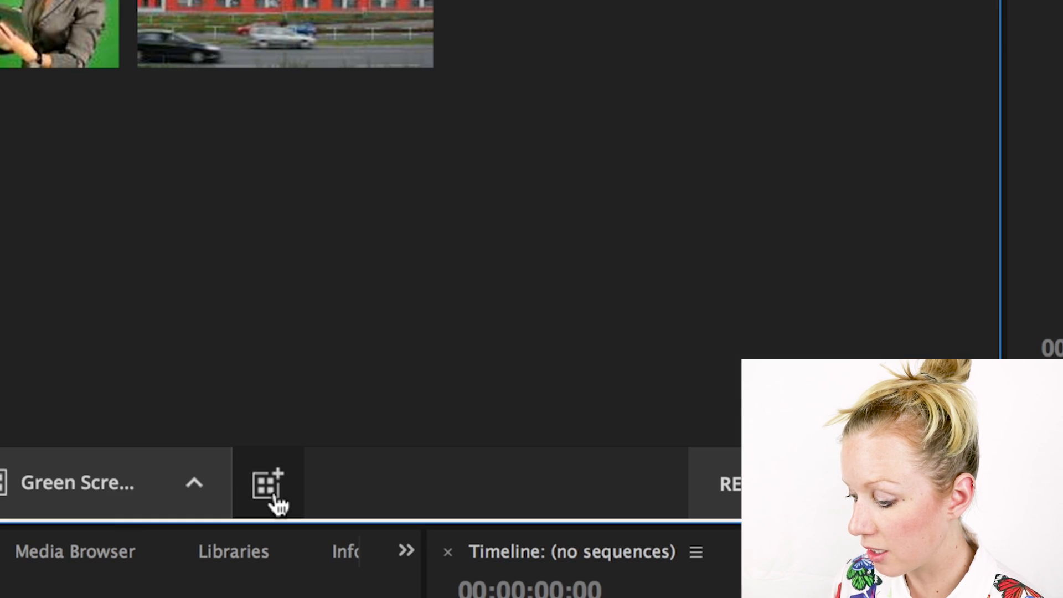
Add a new Pond5 collection named 'DEMO POND5'
left_click(266, 483)
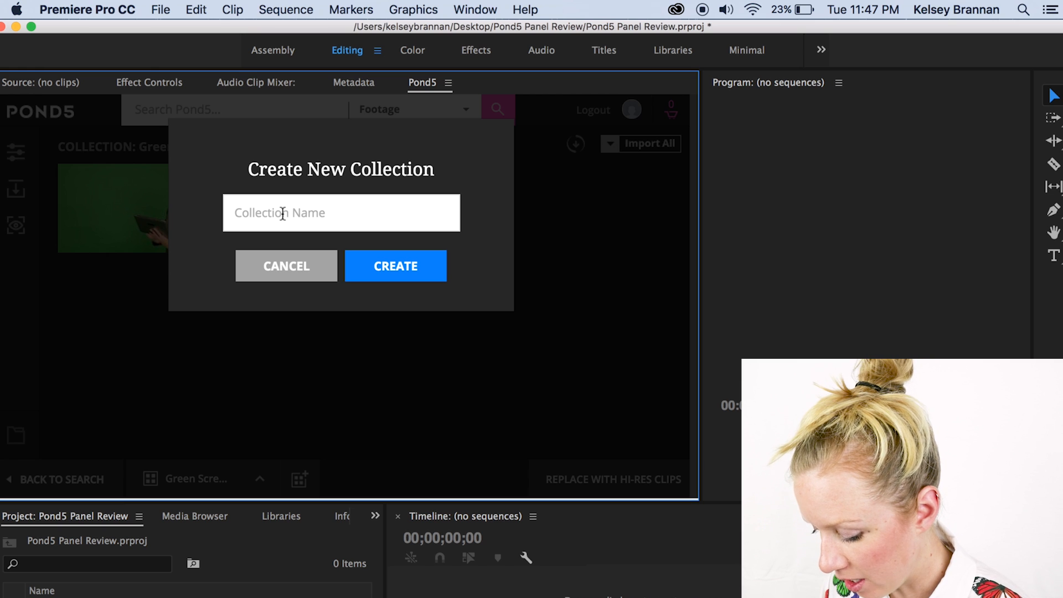
type("DEMO P")
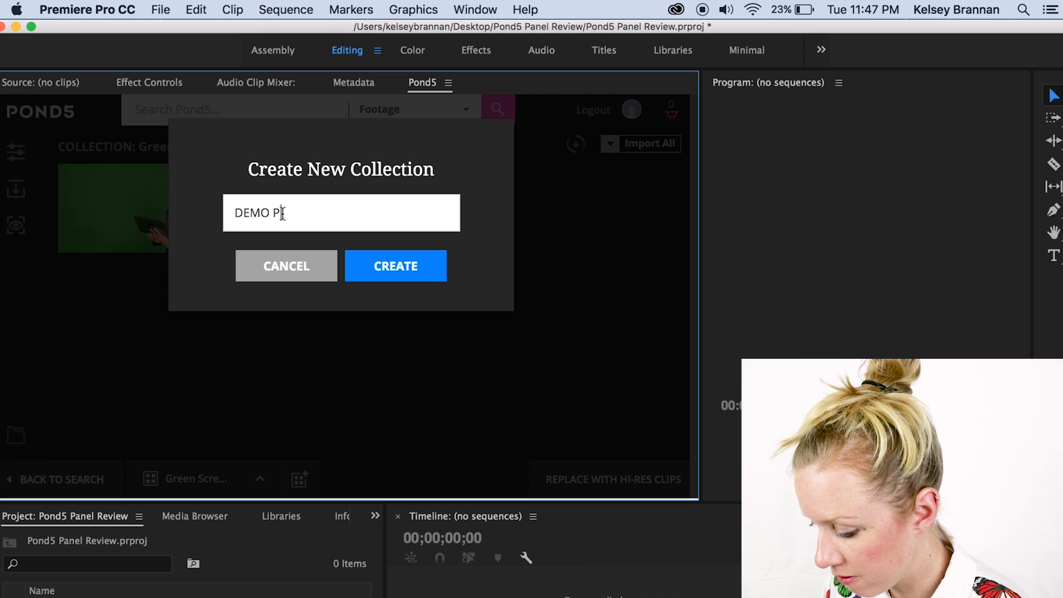
type("OND")
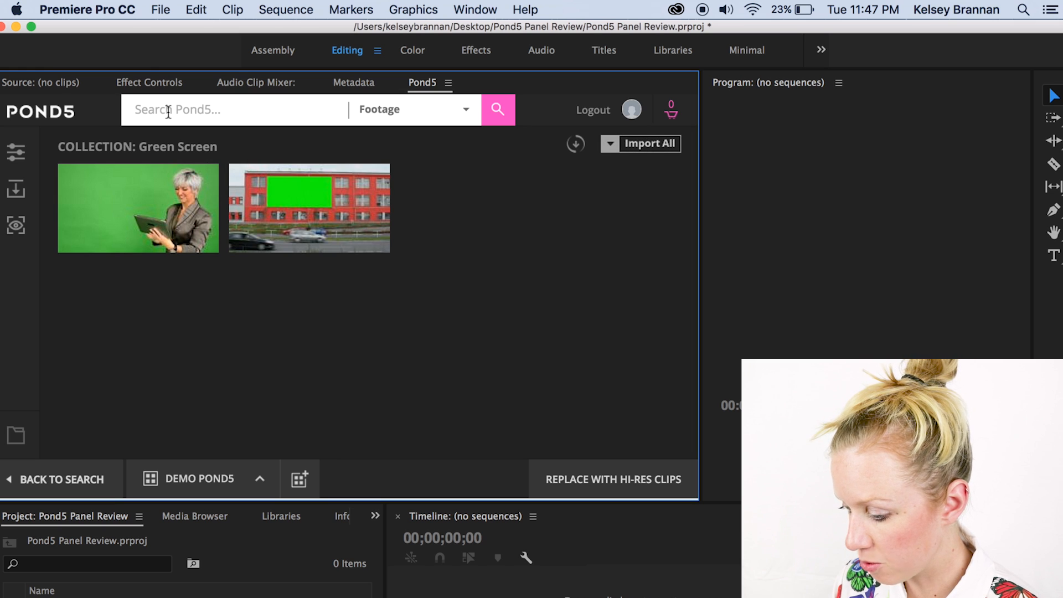
Search Pond5 for 'Washington DC' with Footage kept as the media type
type("Washington DC")
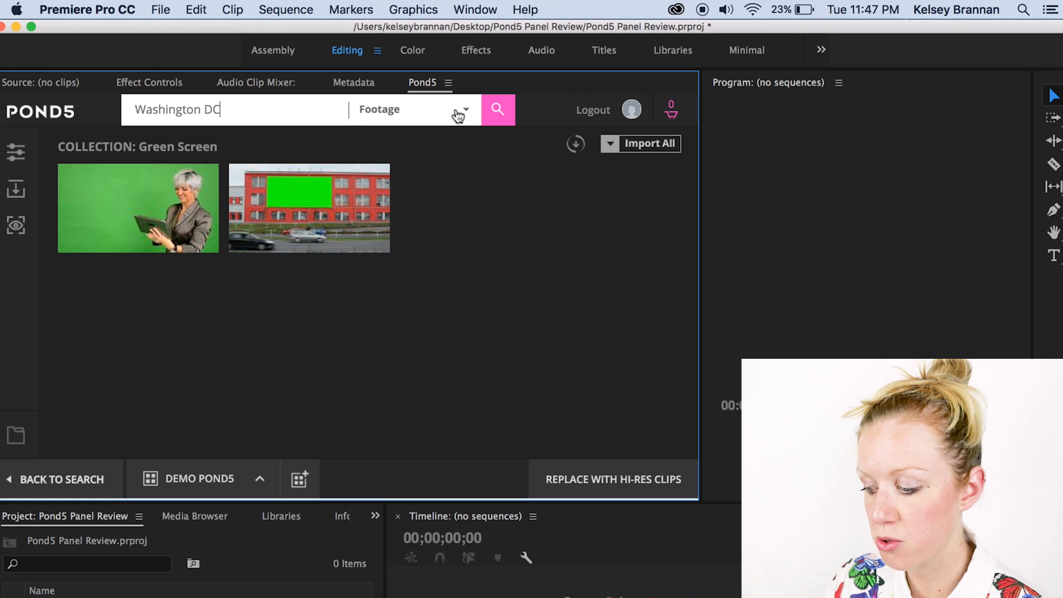
left_click(465, 109)
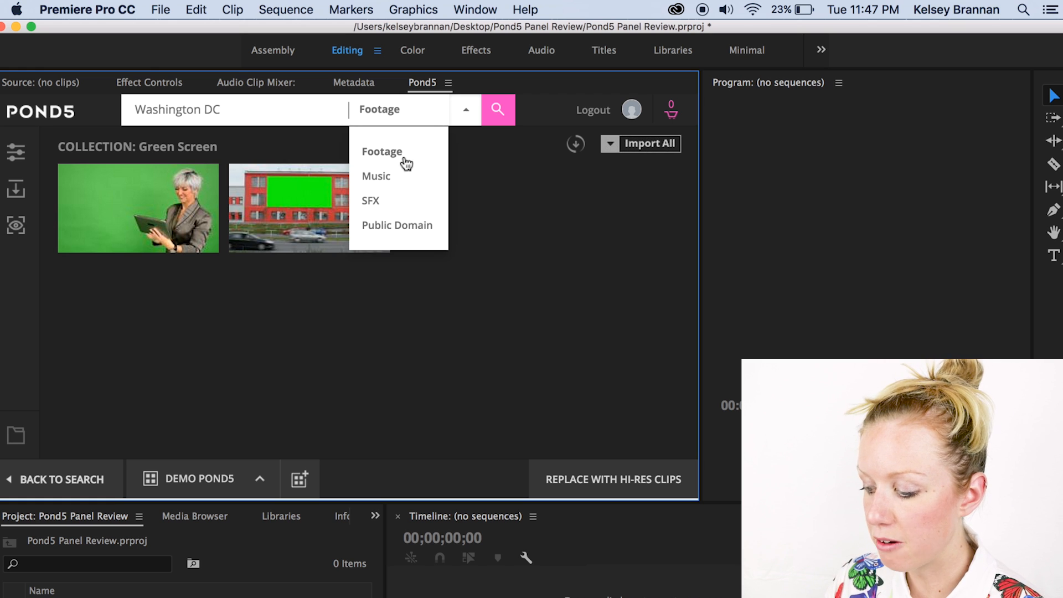
mouse_move(398, 227)
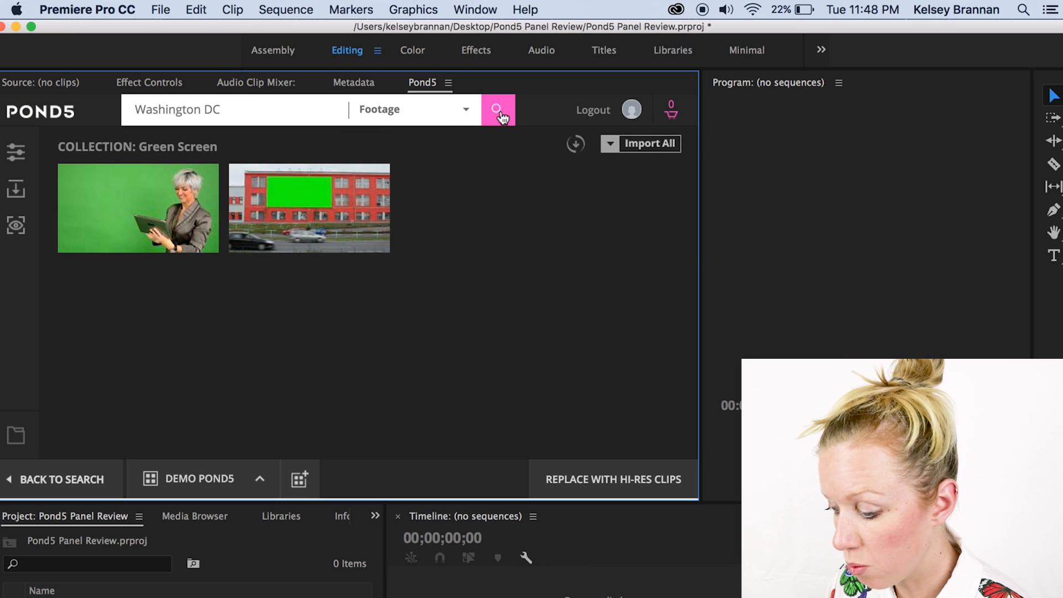
left_click(499, 109)
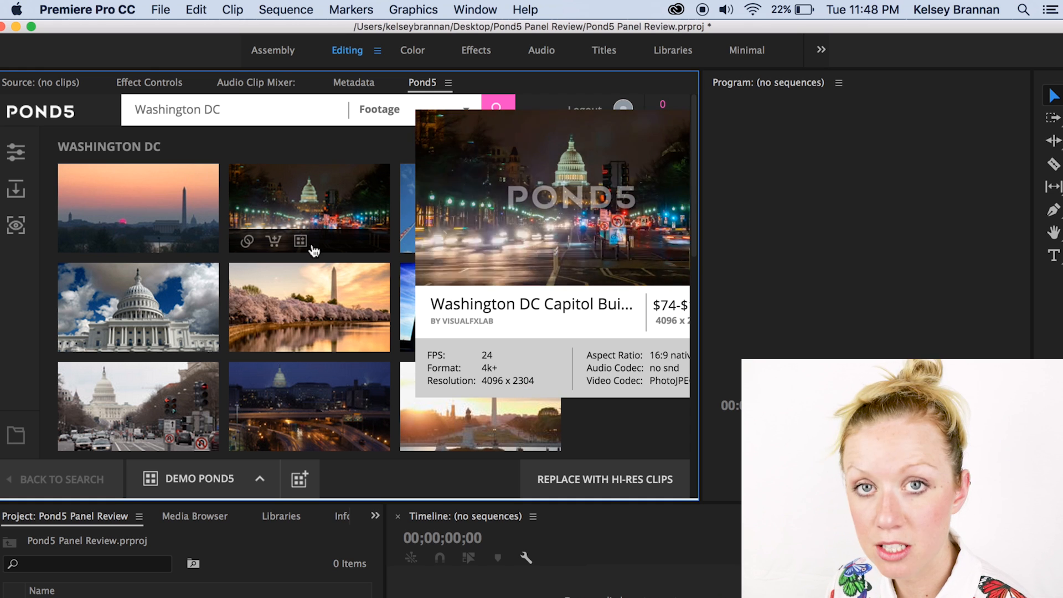
mouse_move(300, 242)
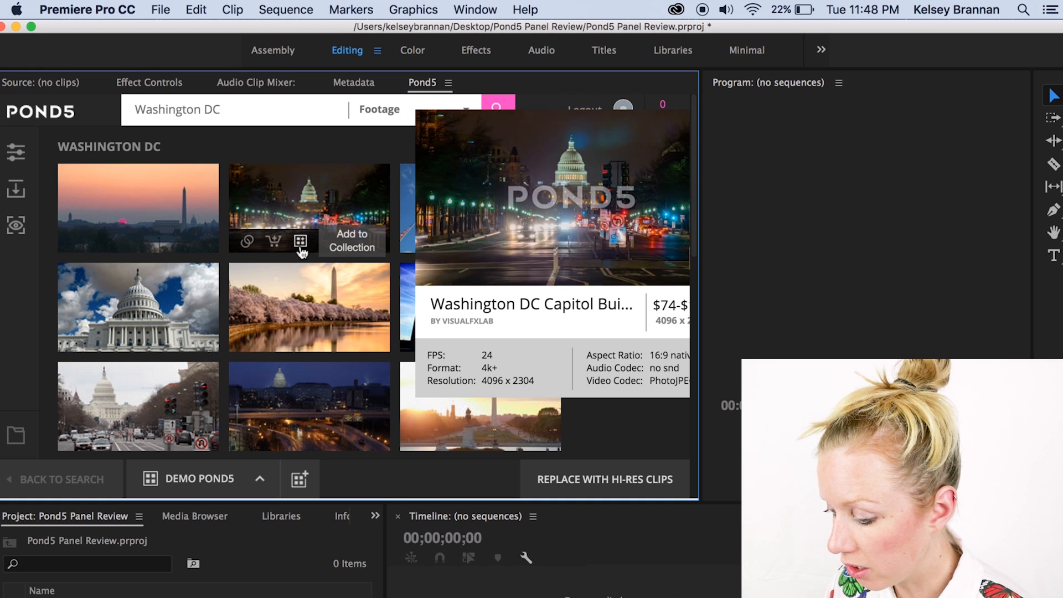
left_click(301, 241)
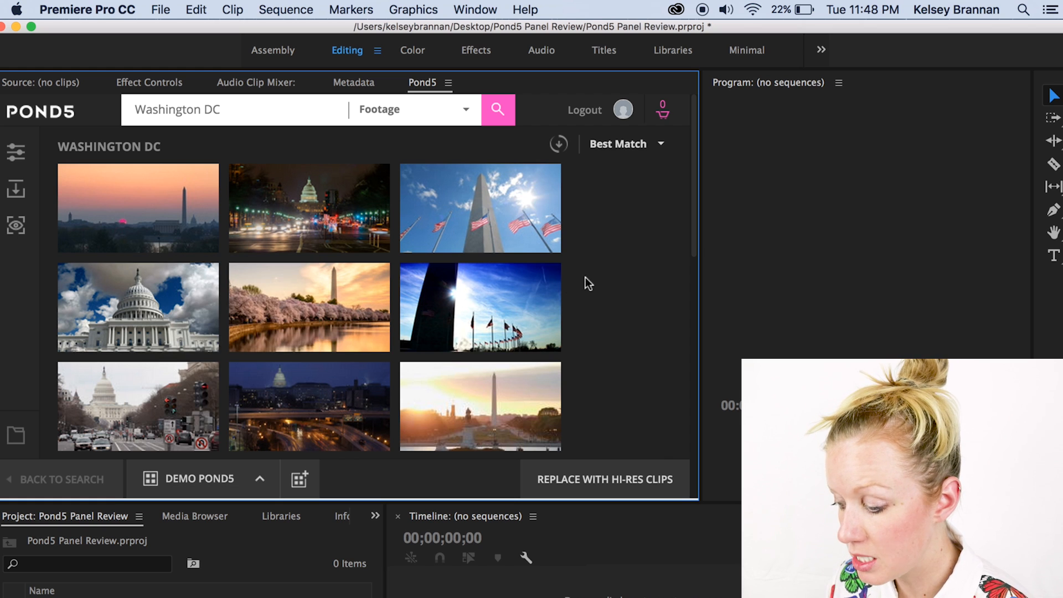
mouse_move(309, 208)
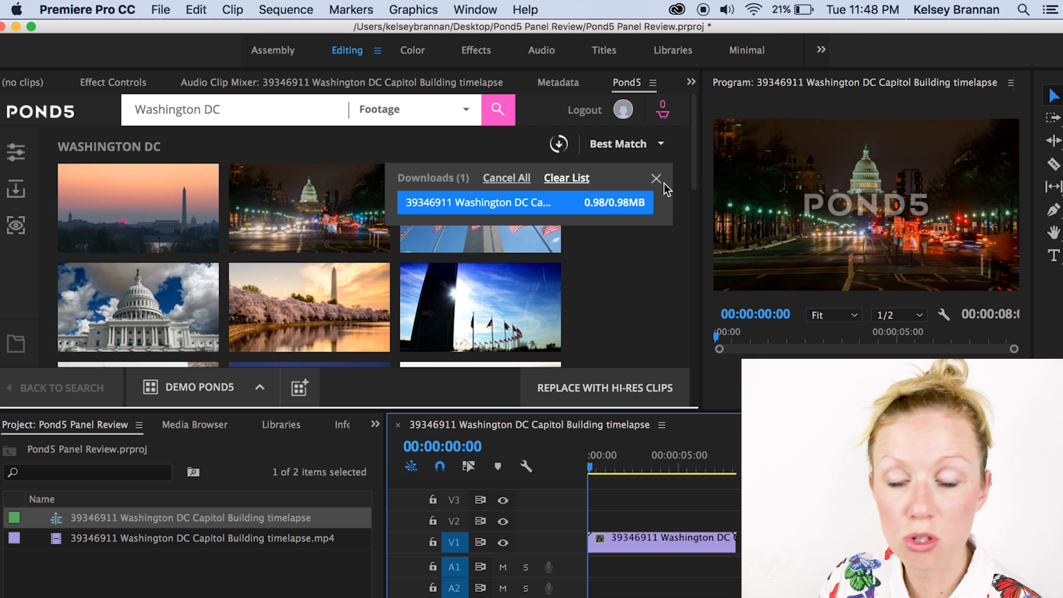
Close the Downloads list once the Capitol timelapse preview has imported
left_click(656, 178)
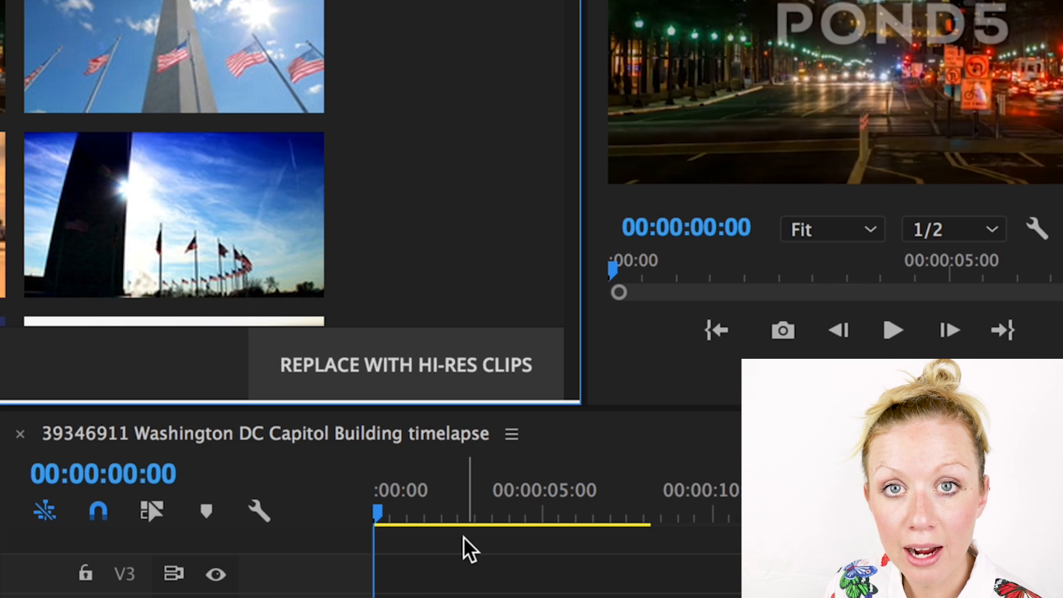
mouse_move(345, 386)
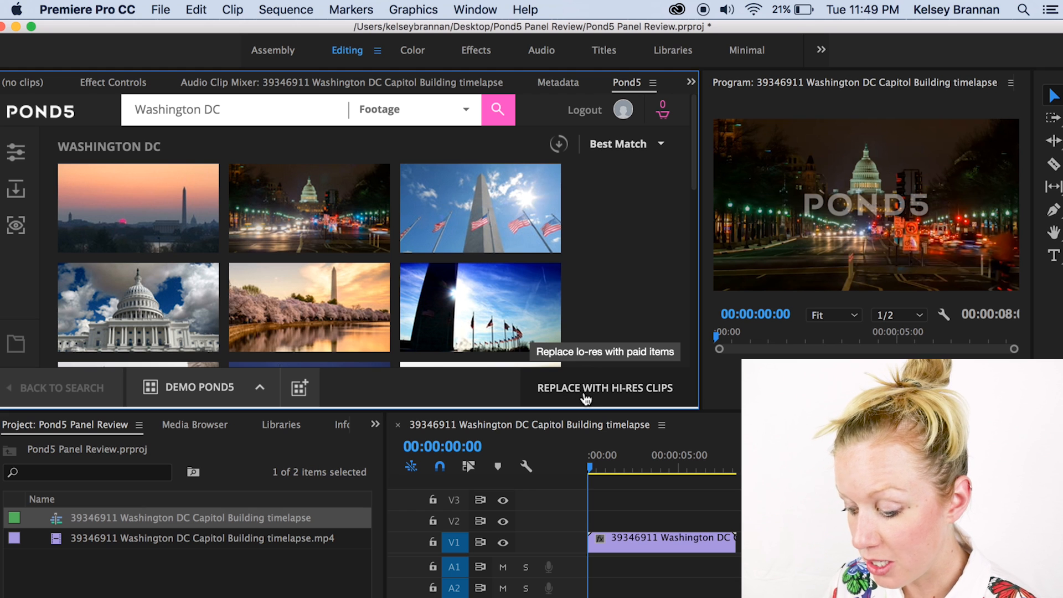
Replace the Capitol sequence preview with the 4096x2304 hi-res version, adding it to the cart
left_click(604, 388)
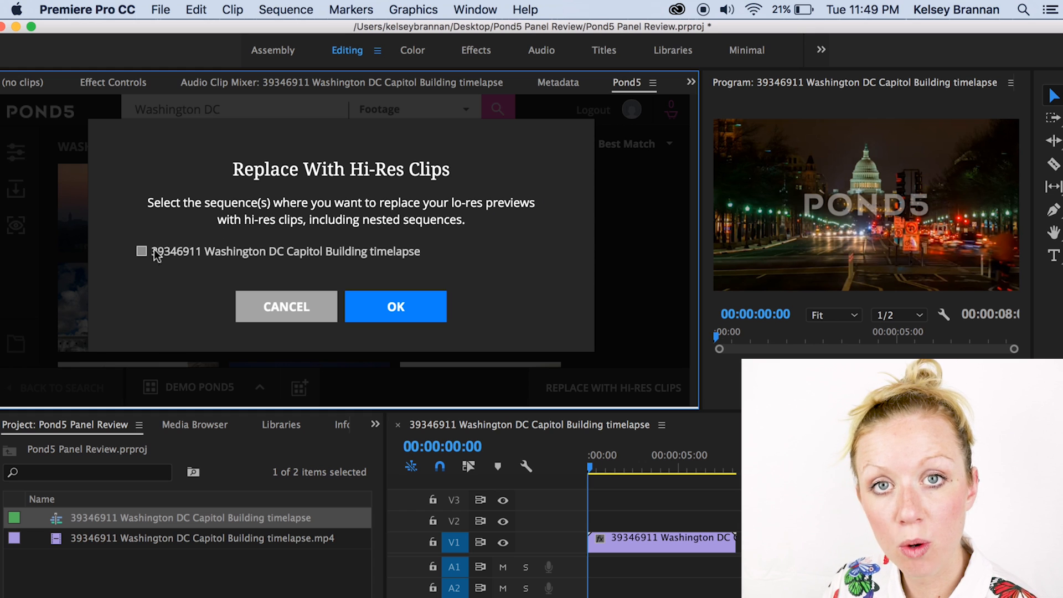
left_click(141, 251)
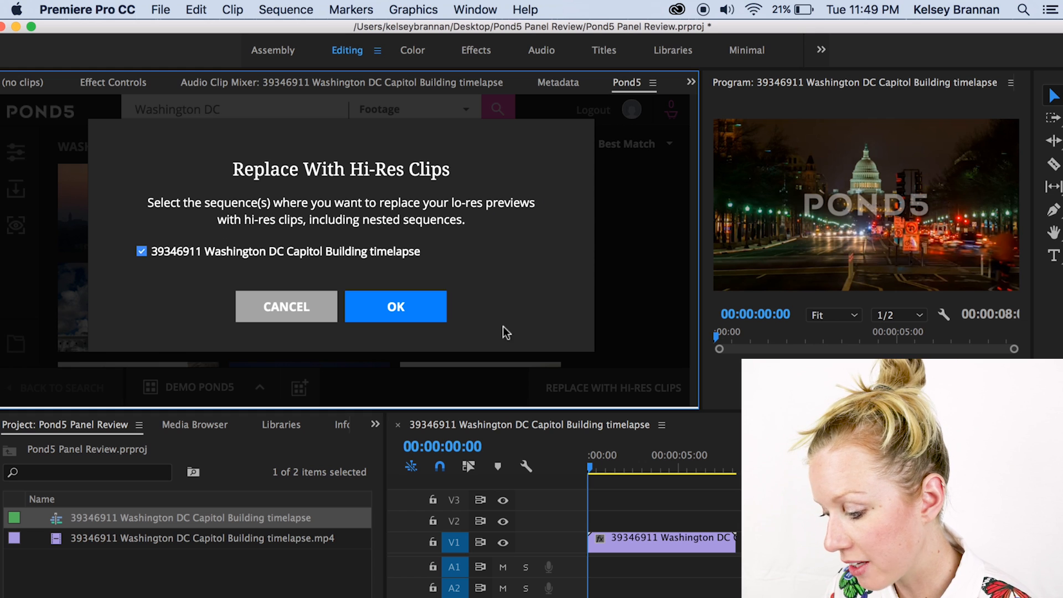
left_click(395, 307)
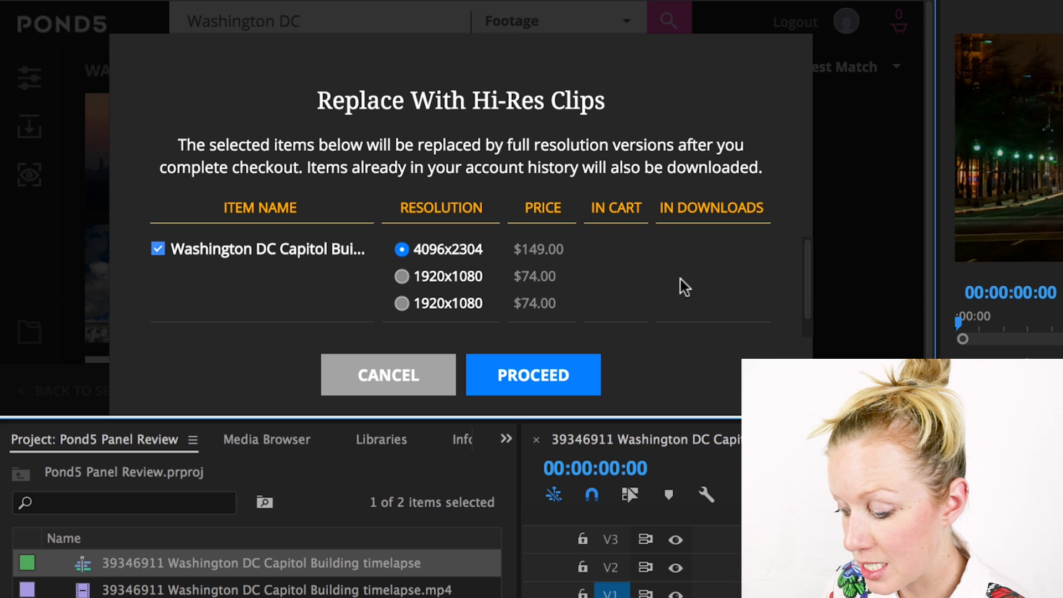
mouse_move(505, 242)
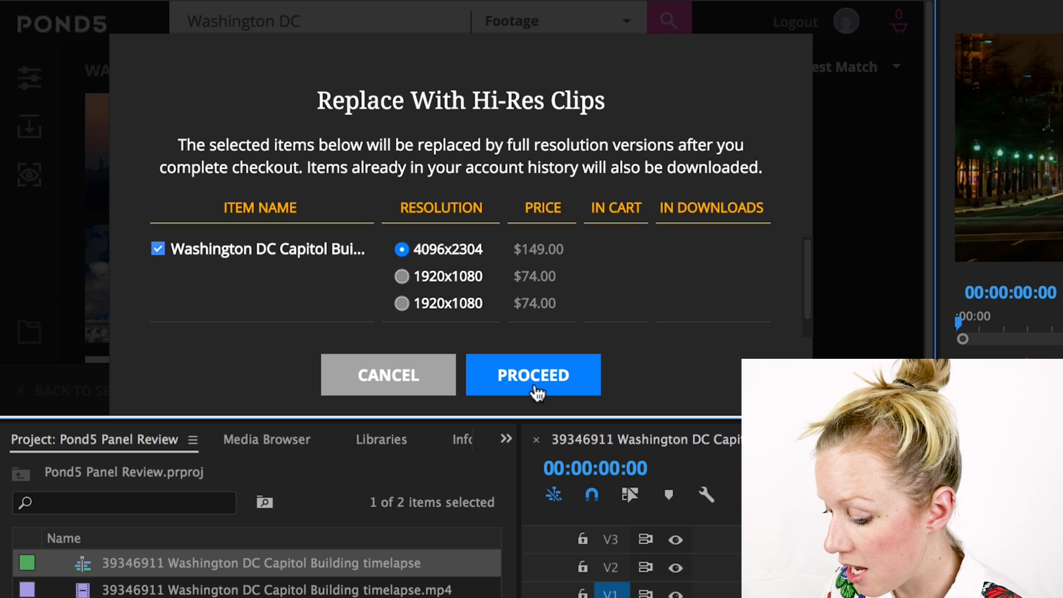
left_click(533, 375)
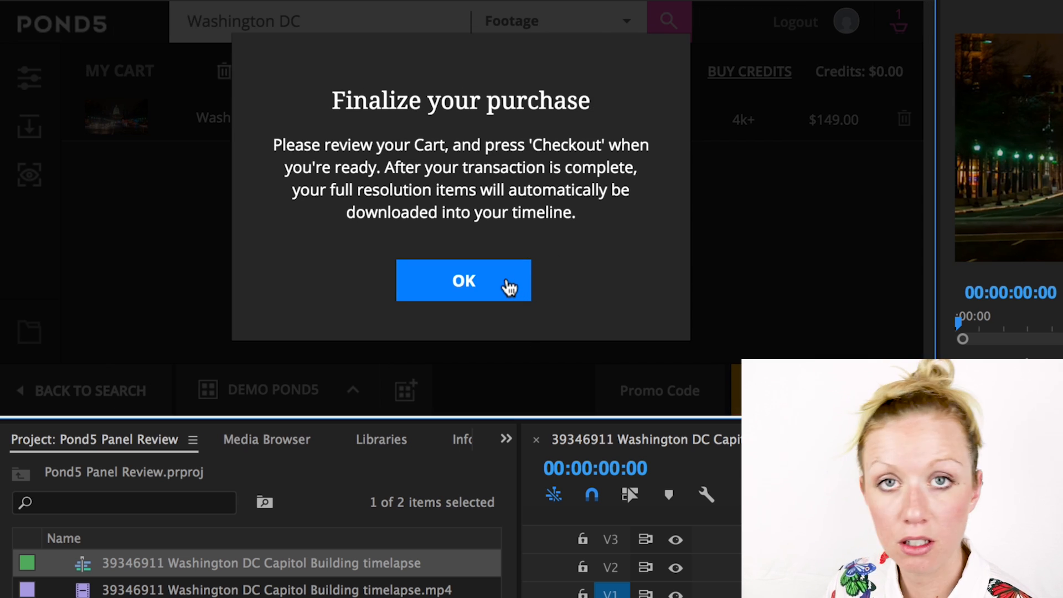
Dismiss the Finalize purchase notice to view the $149 Capitol timelapse in the cart
left_click(464, 281)
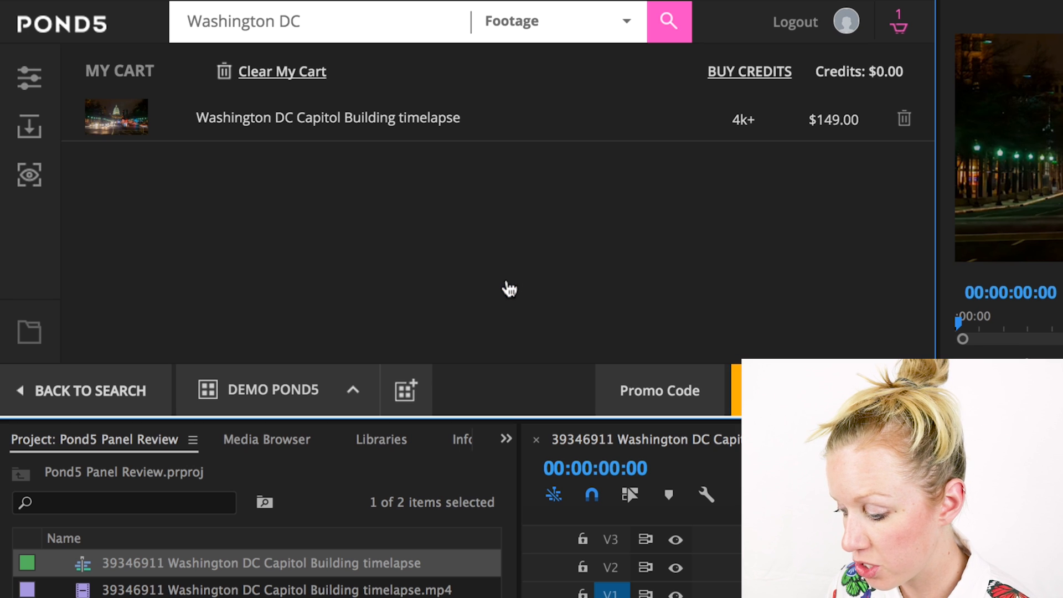
mouse_move(501, 201)
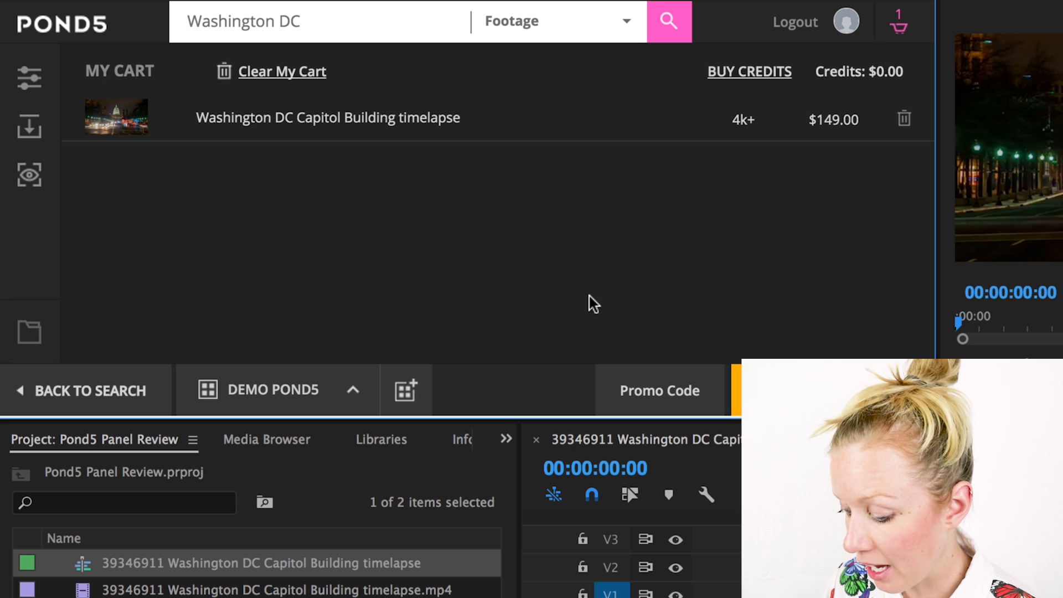
mouse_move(625, 270)
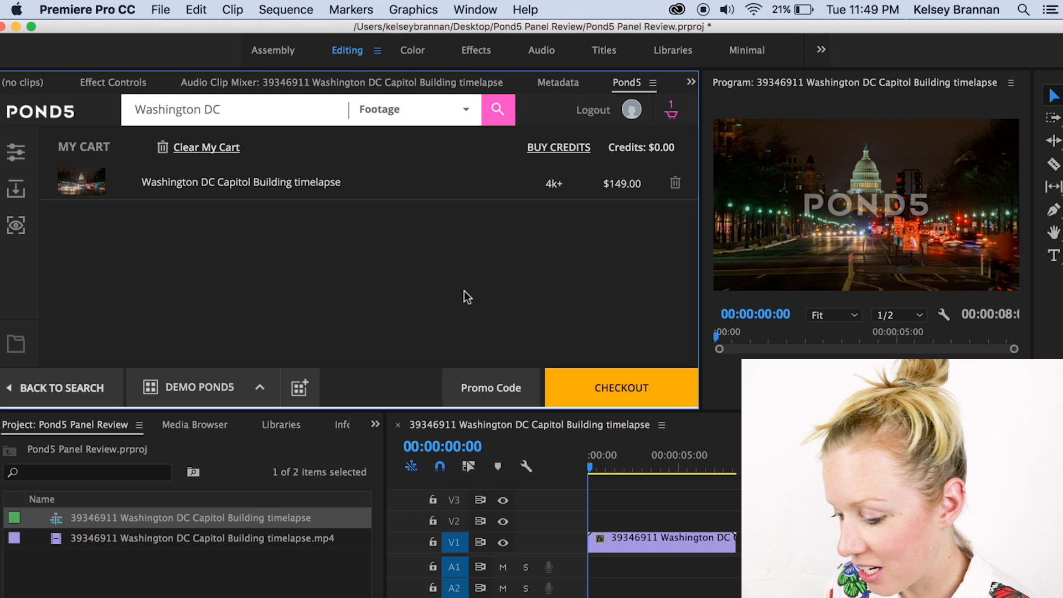
mouse_move(621, 387)
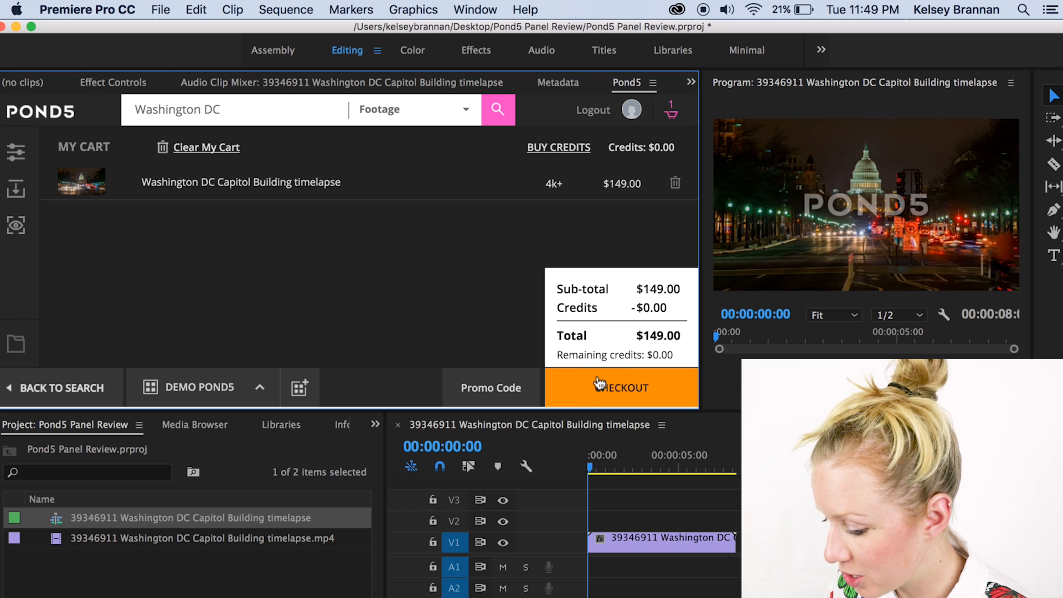
mouse_move(305, 199)
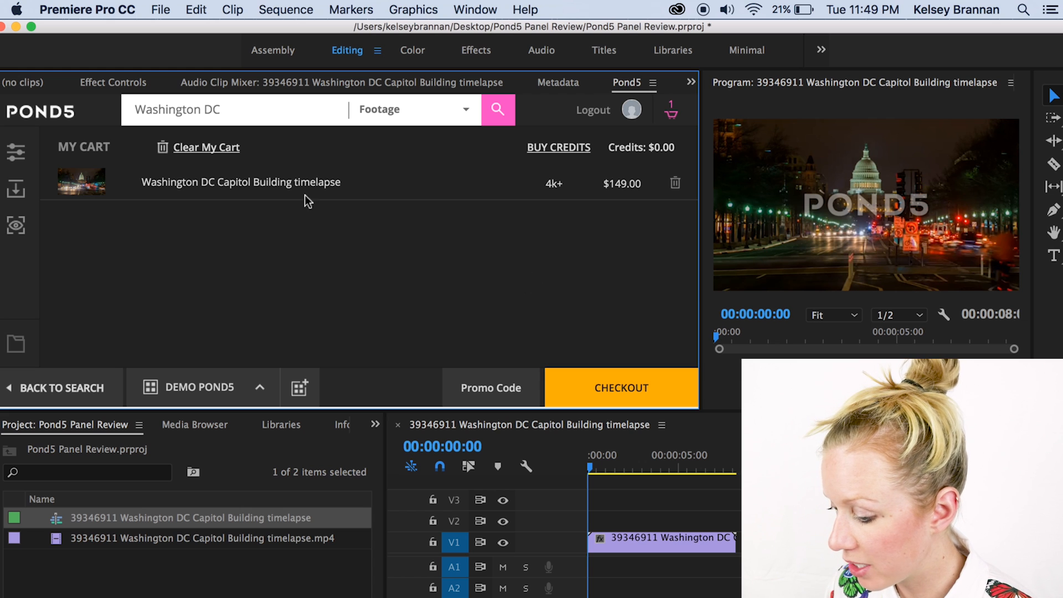
mouse_move(528, 156)
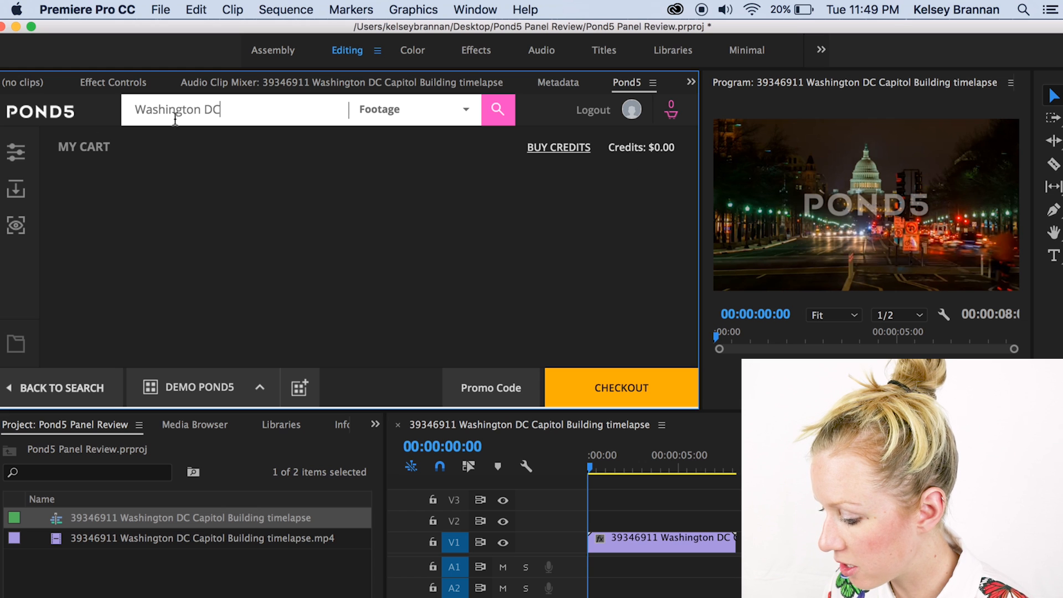
Filter the Washington DC results to 4K, maximum price $204, and a shorter maximum duration
left_click(497, 109)
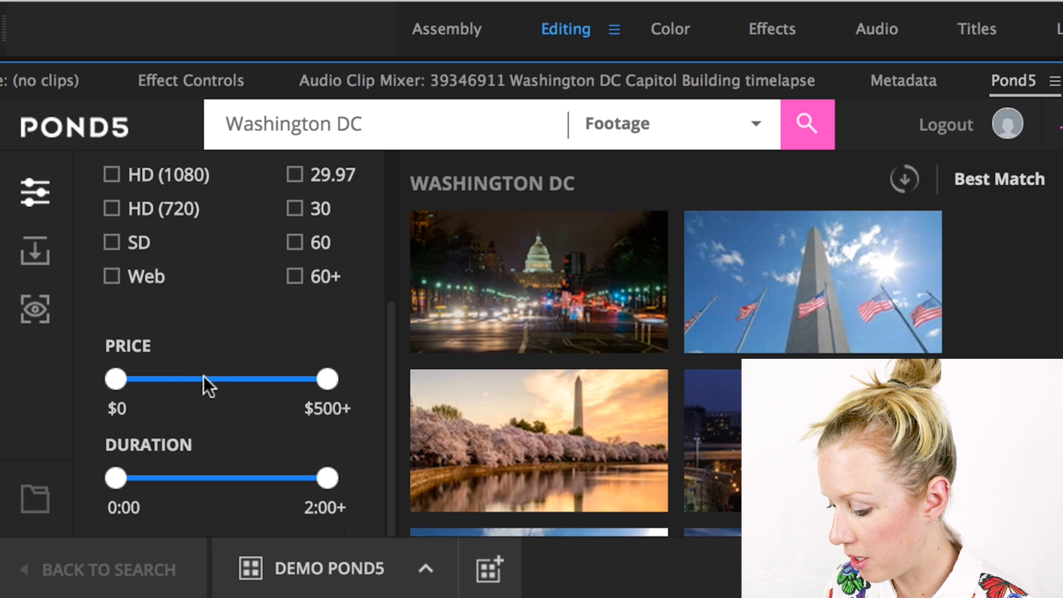
left_click_drag(326, 378, 194, 379)
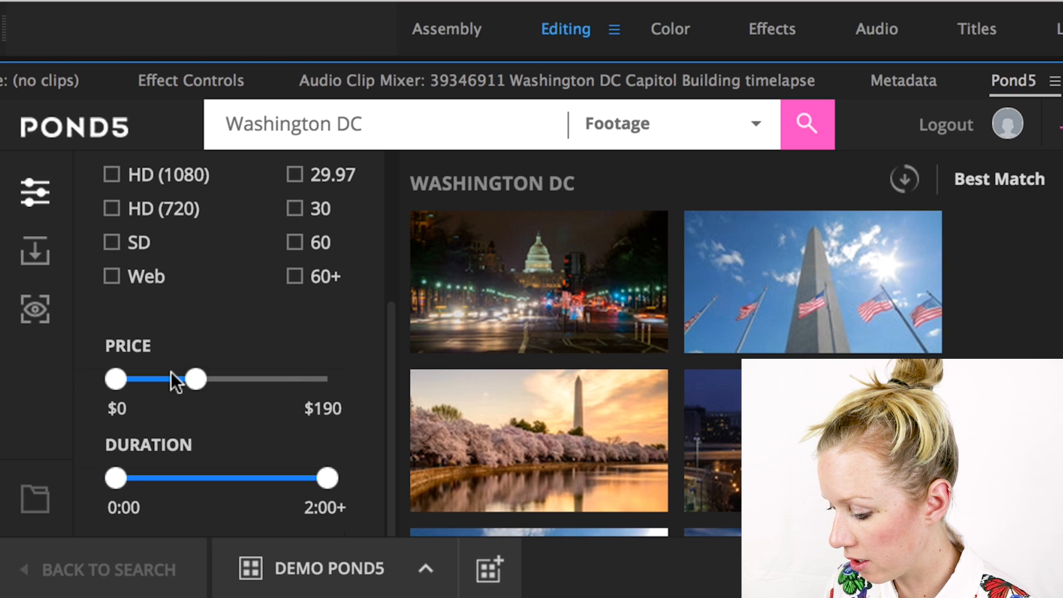
left_click(110, 217)
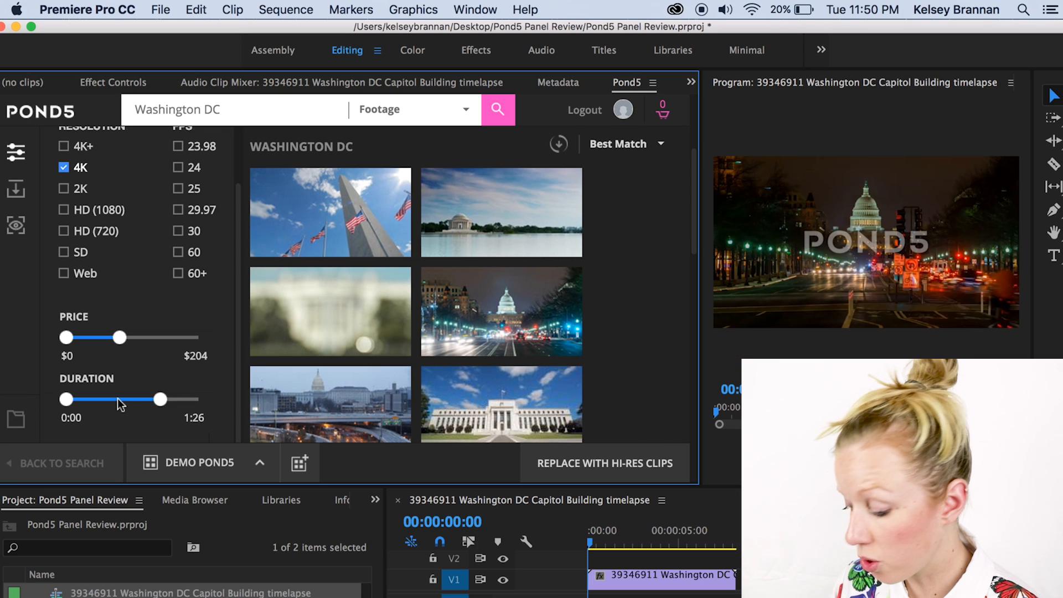
left_click_drag(160, 399, 102, 399)
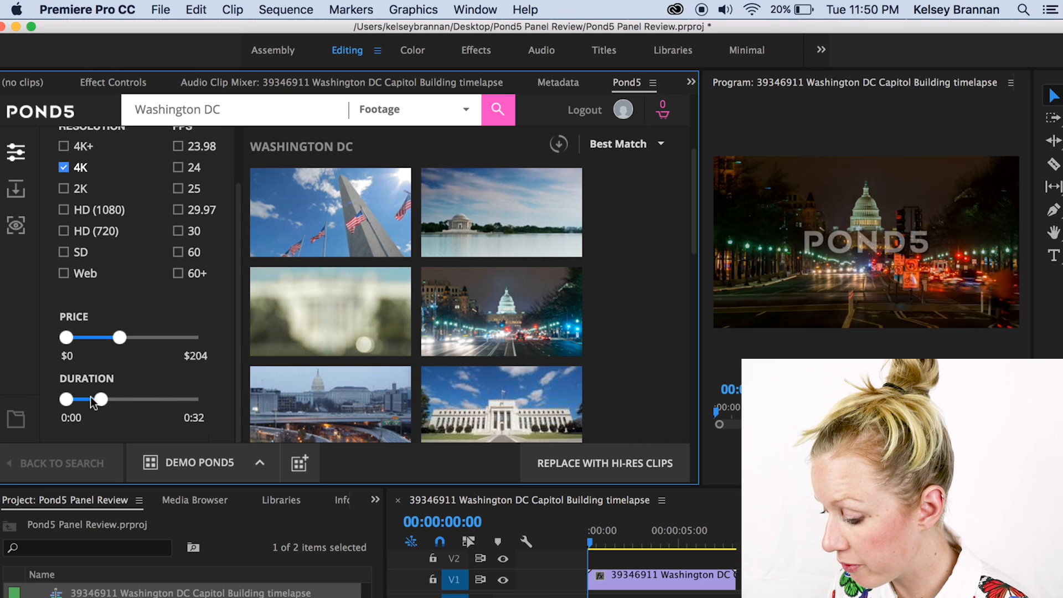
left_click_drag(100, 399, 114, 399)
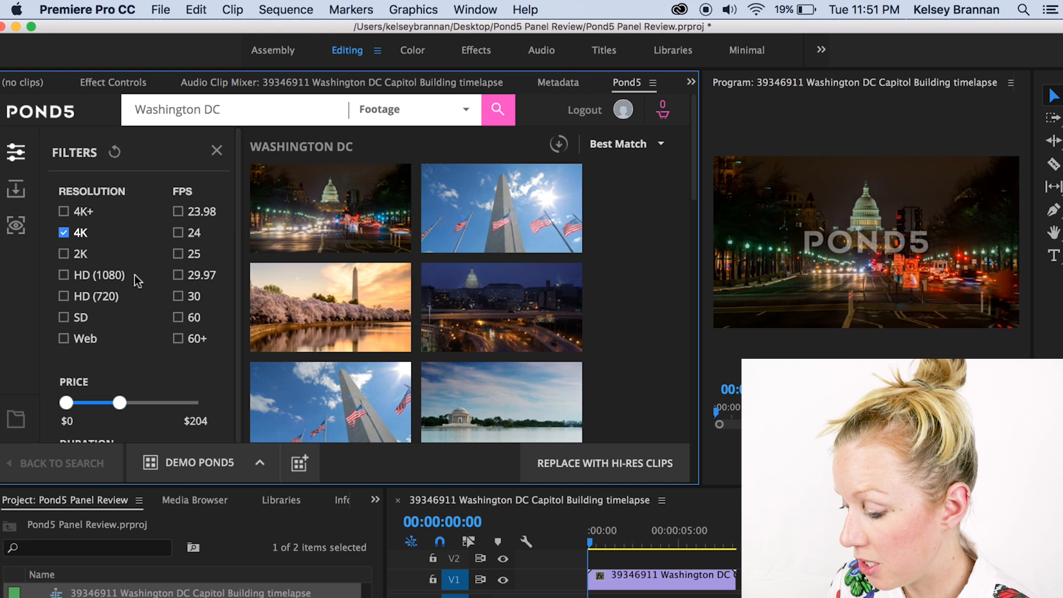
Show My Imported Previews from the Downloads icon in the Pond5 sidebar
left_click(15, 189)
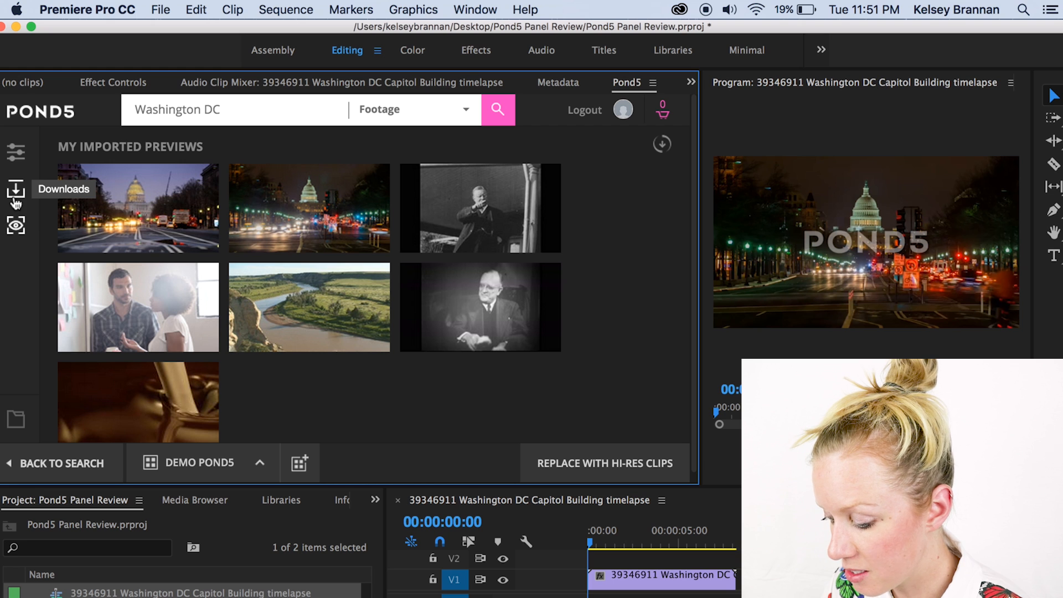
mouse_move(605, 354)
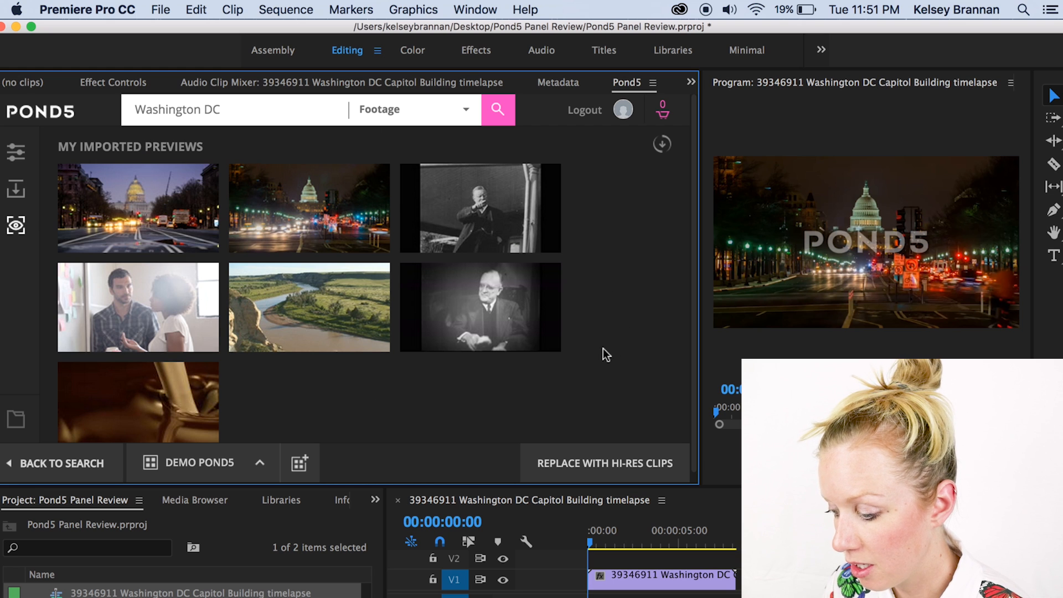